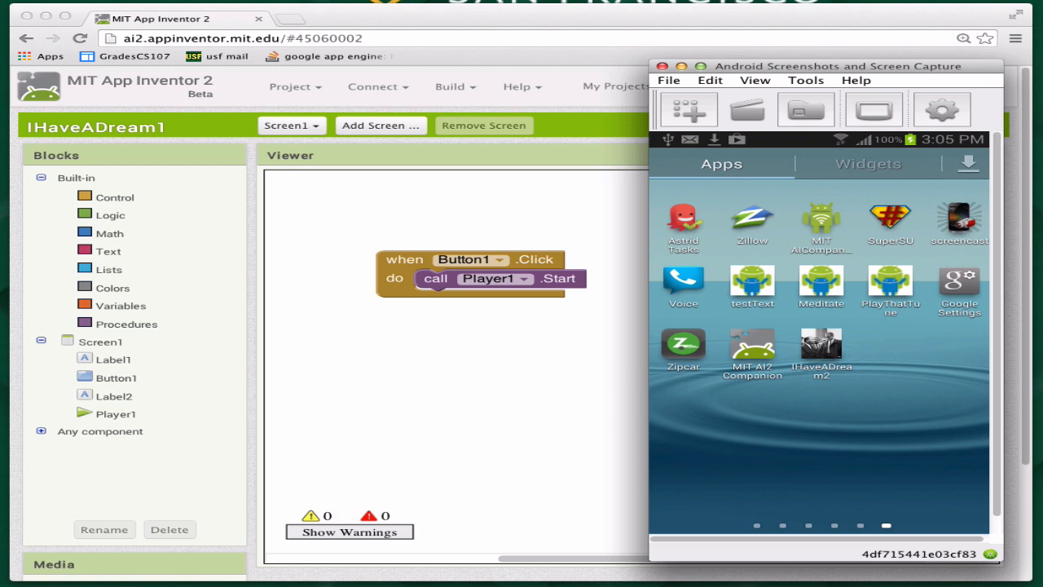
- Launch the IHaveADream app from the mirrored phone's app drawer so its speeches screen appears
left_click(821, 343)
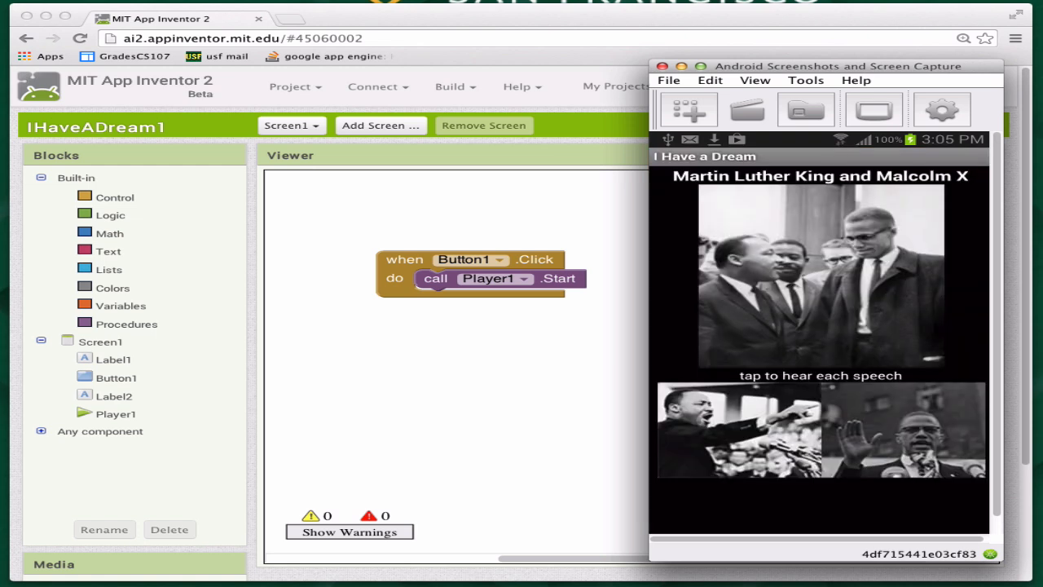